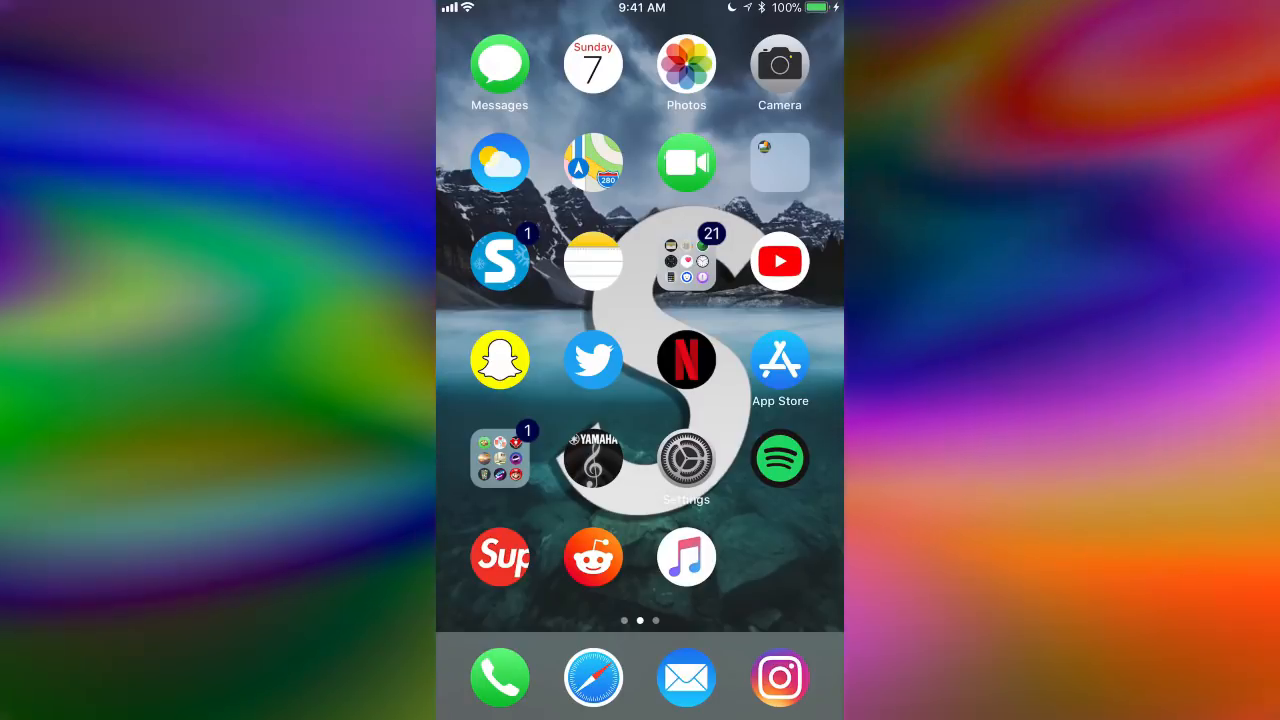
Step: Swipe across the home screen pages toward the Torngat app icon
scroll(left, 3)
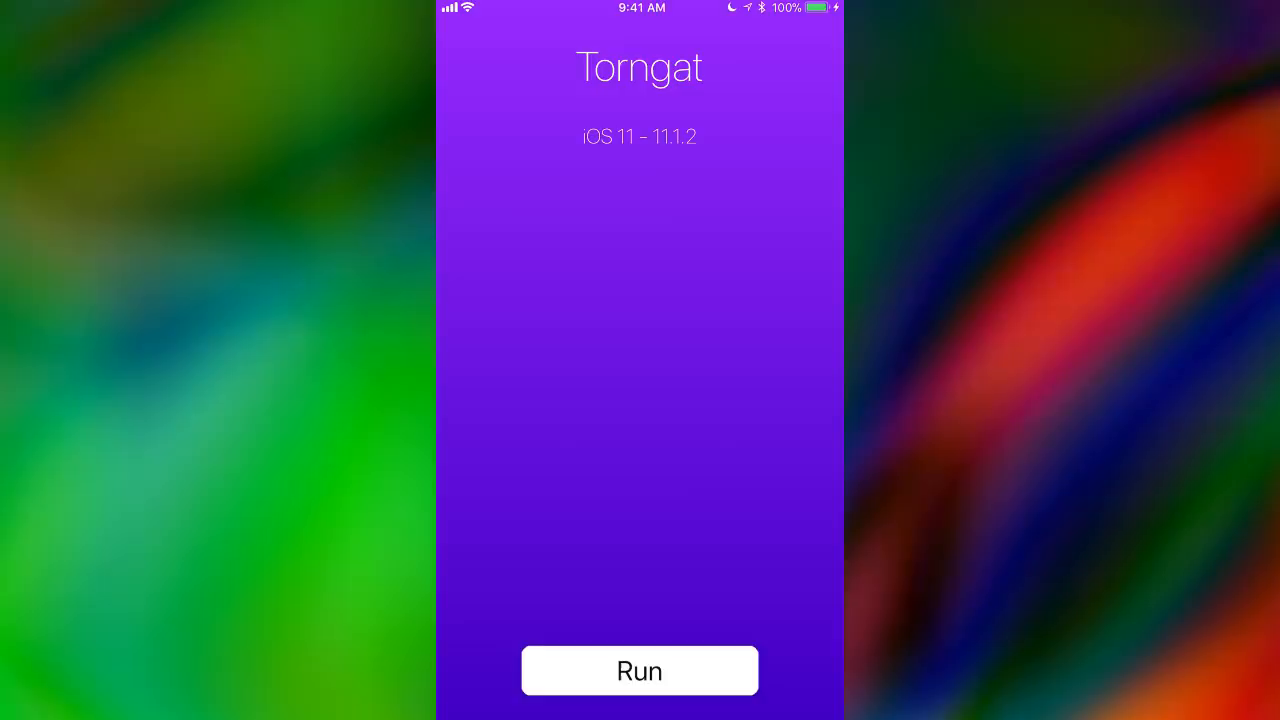
Step: Leave Torngat and return to the first home screen page
click(640, 670)
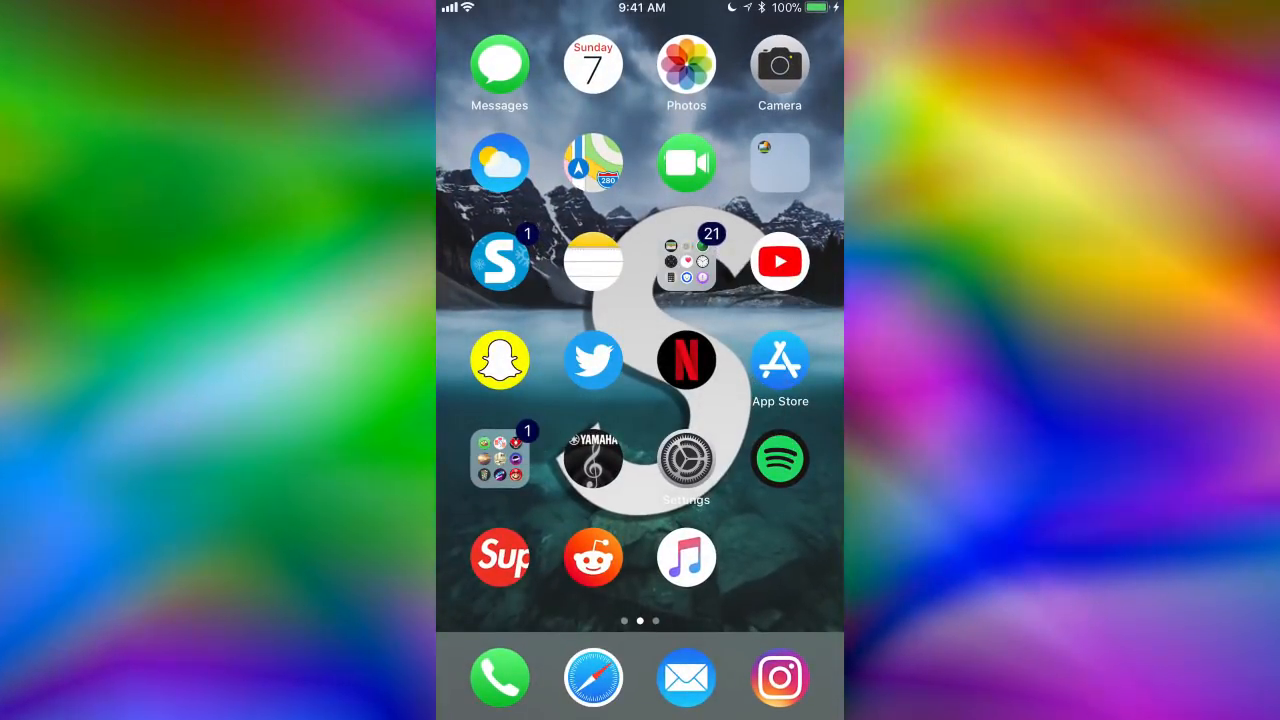
Step: Launch Torngat from the third home screen page and run it to reach the Options list
scroll(left, 3)
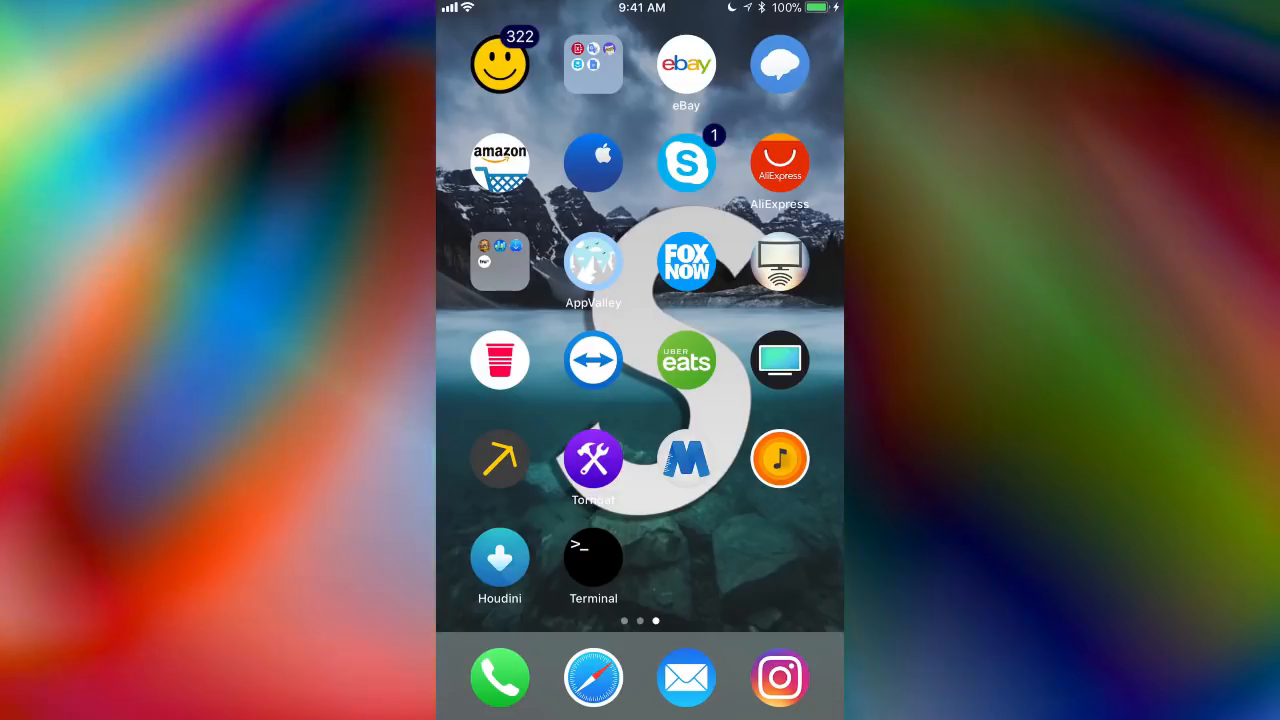
click(592, 458)
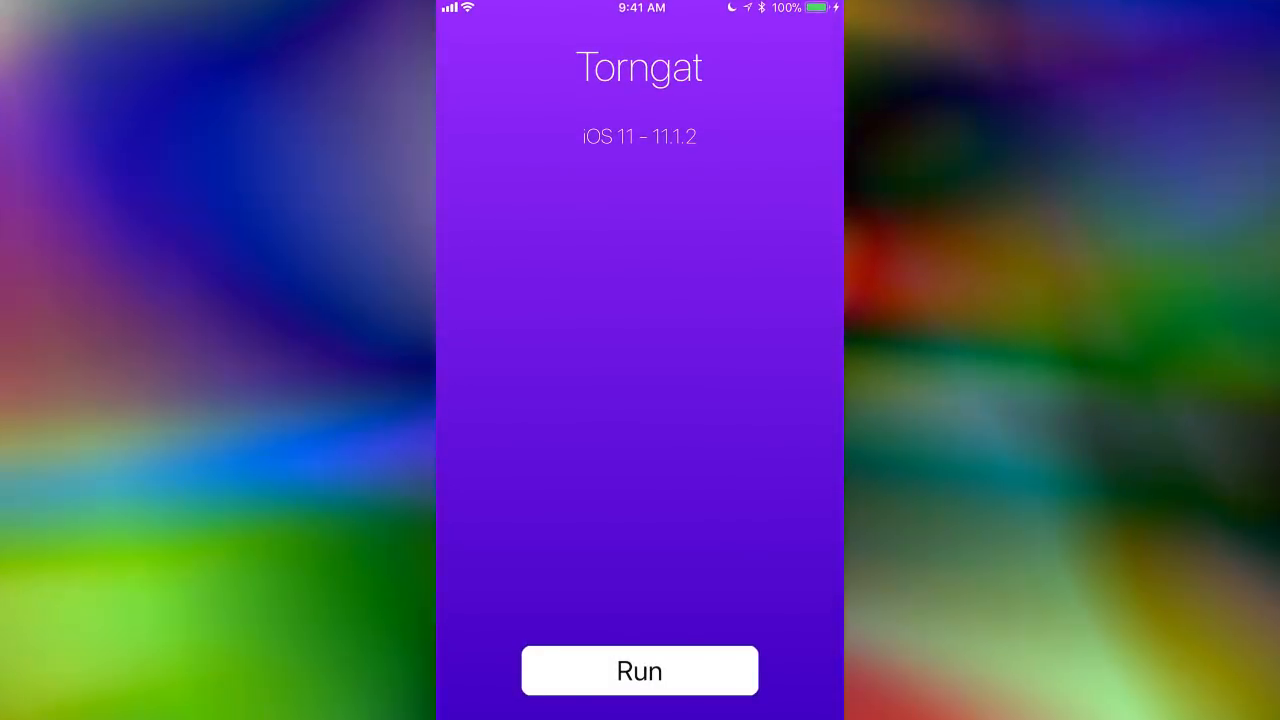
click(640, 670)
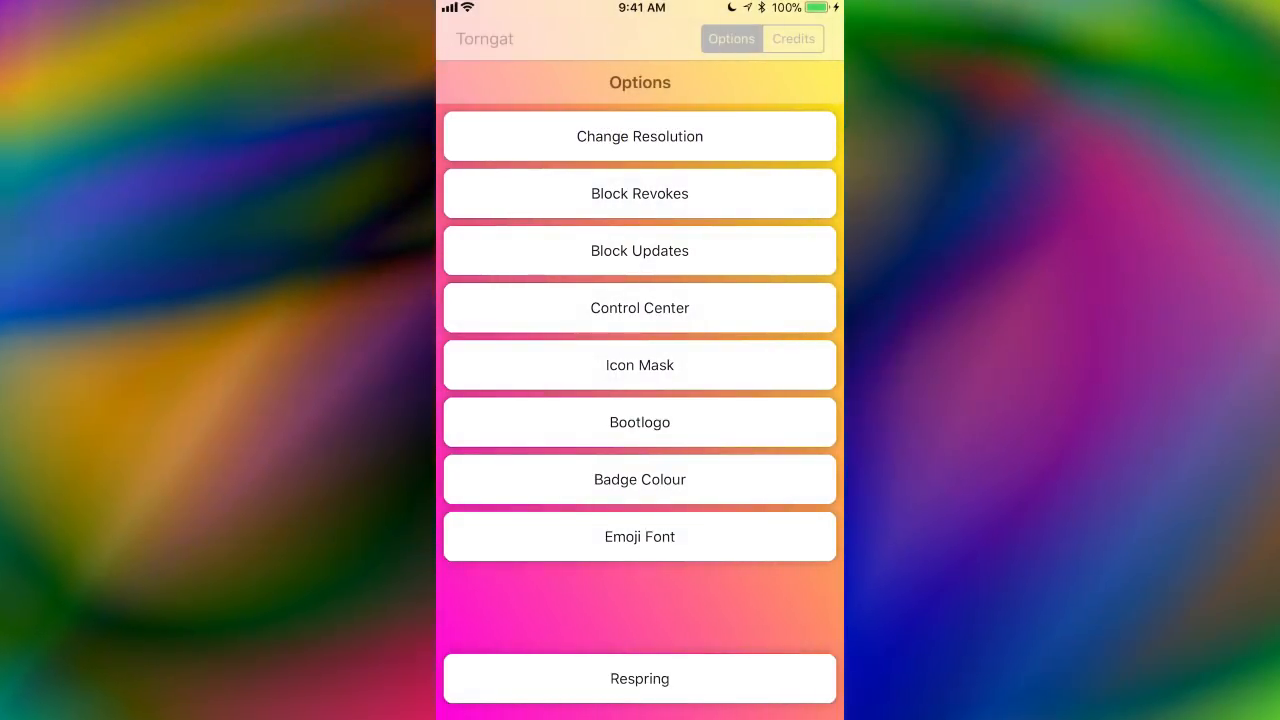
Step: Start a custom icon mask from Torngat's Icon Mask option
click(640, 364)
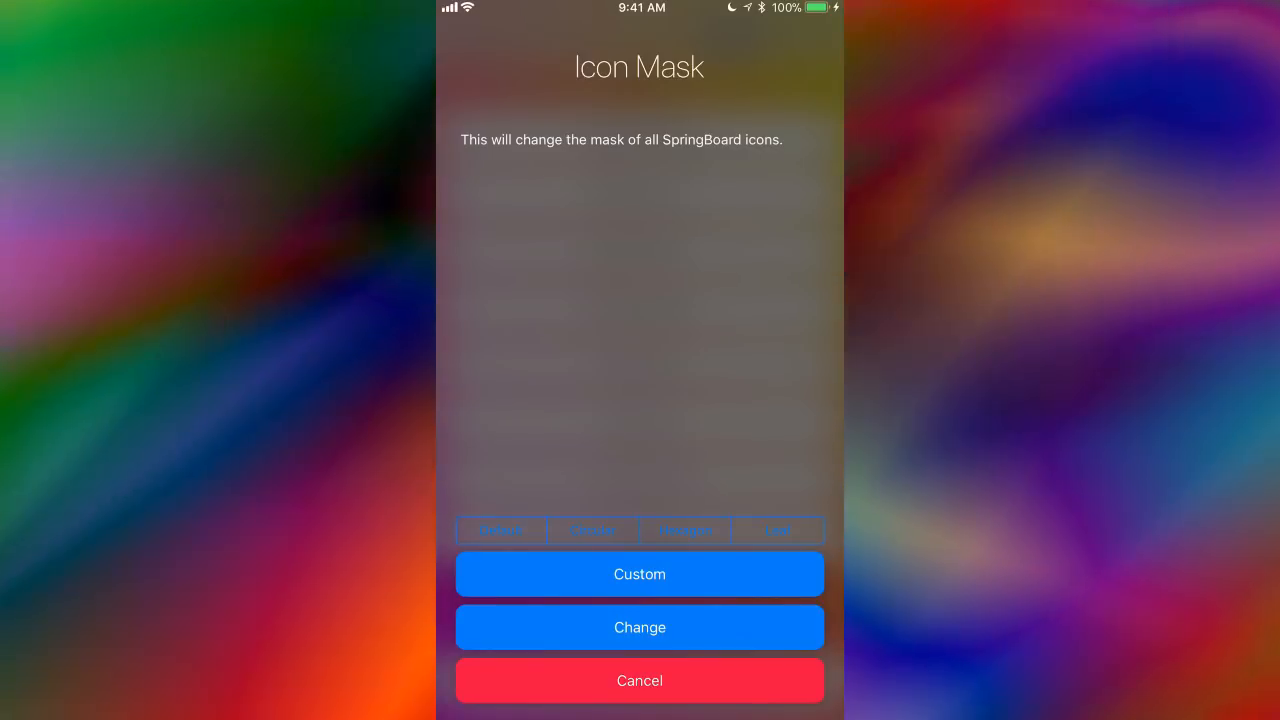
click(640, 574)
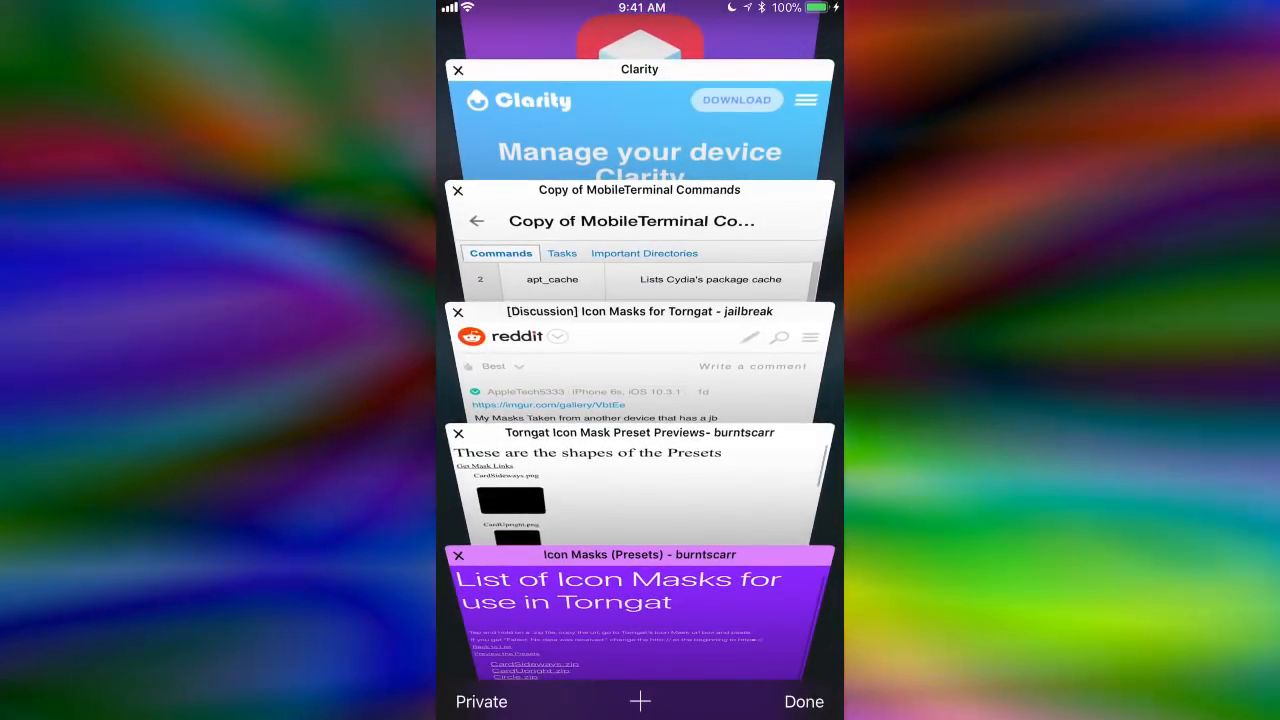
Step: Copy a mask .zip link from the burntscarr Icon Masks (Presets) list in Safari
click(640, 600)
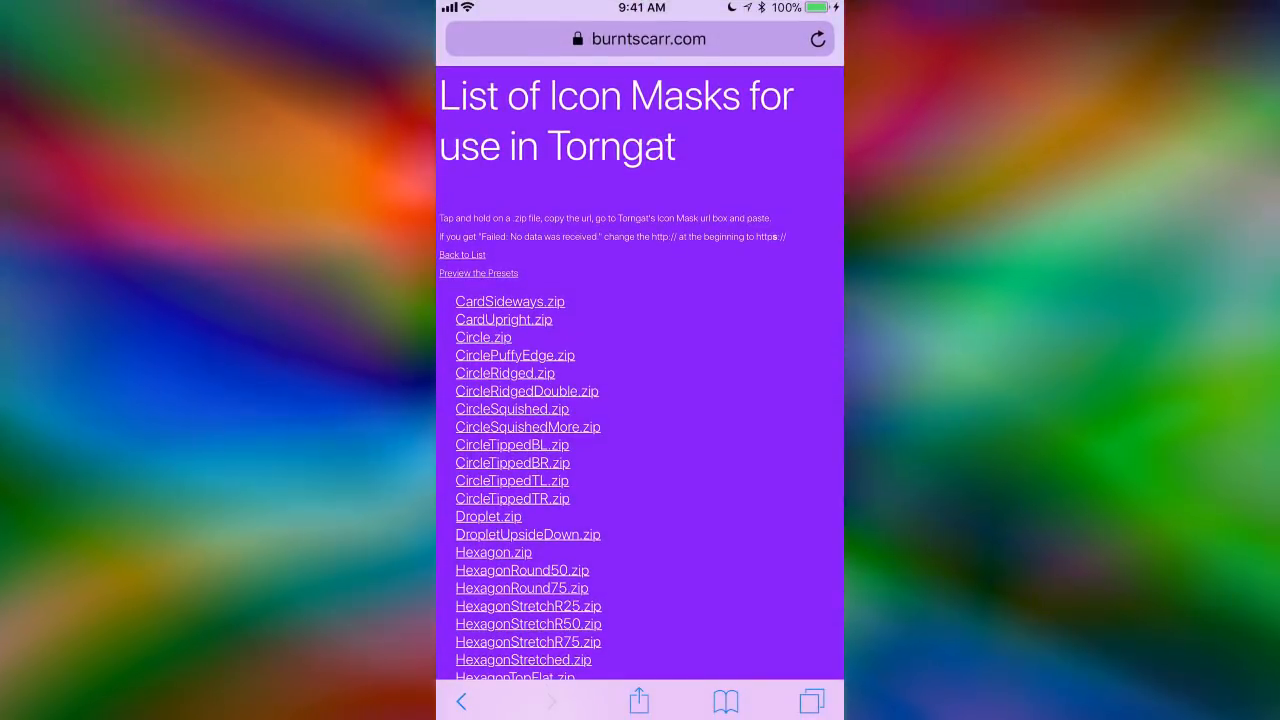
scroll(up, 3)
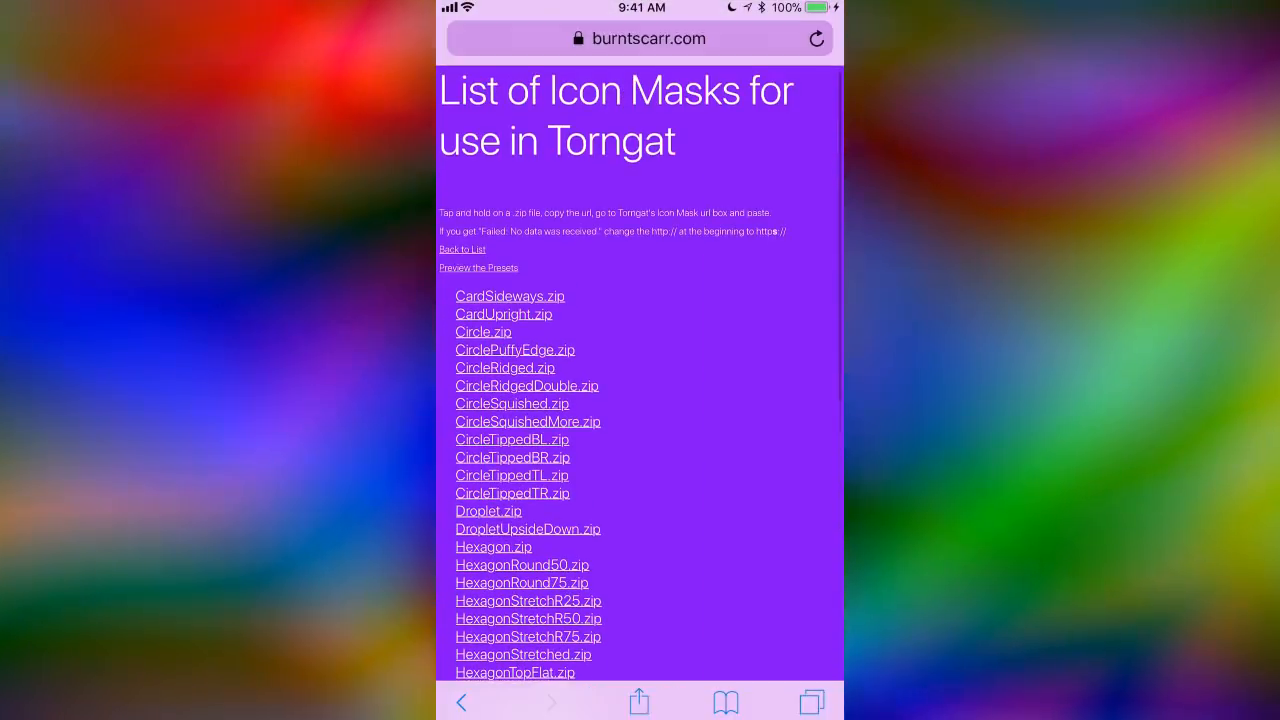
click(640, 700)
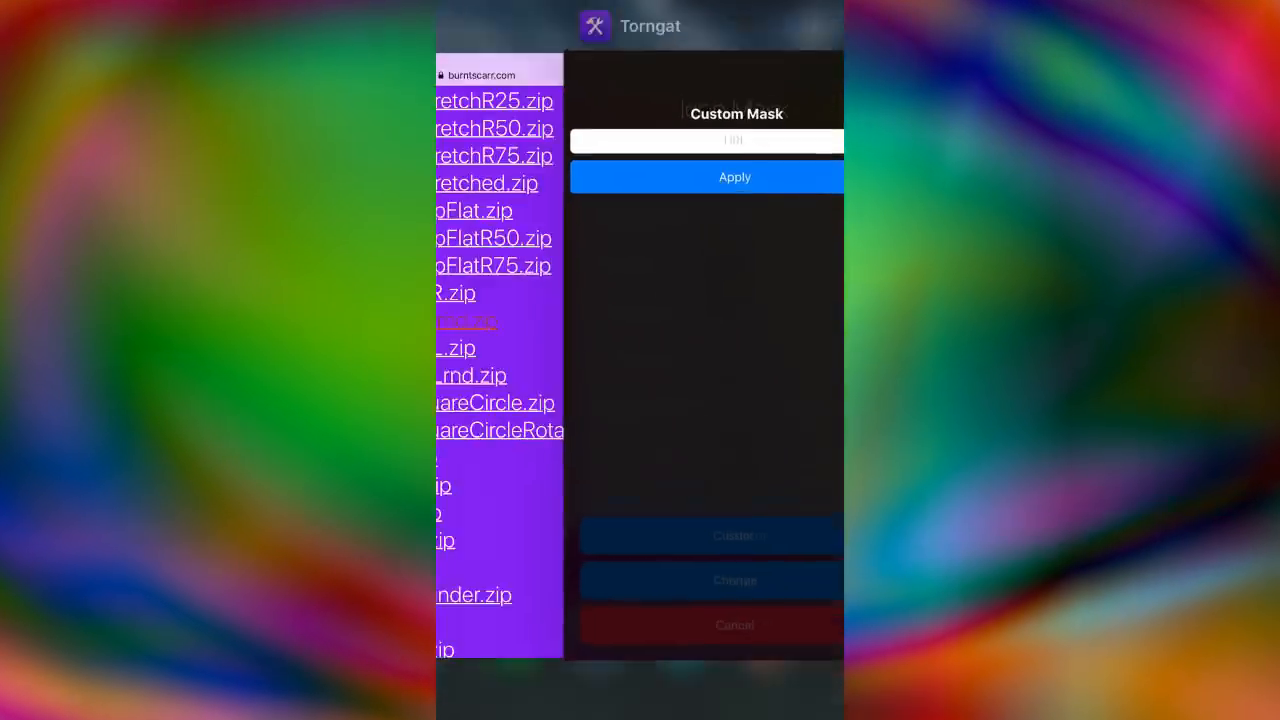
Step: Paste the burntscarr LeafyTL2BRrnd.zip mask link into Torngat's Custom Mask URL field
click(706, 140)
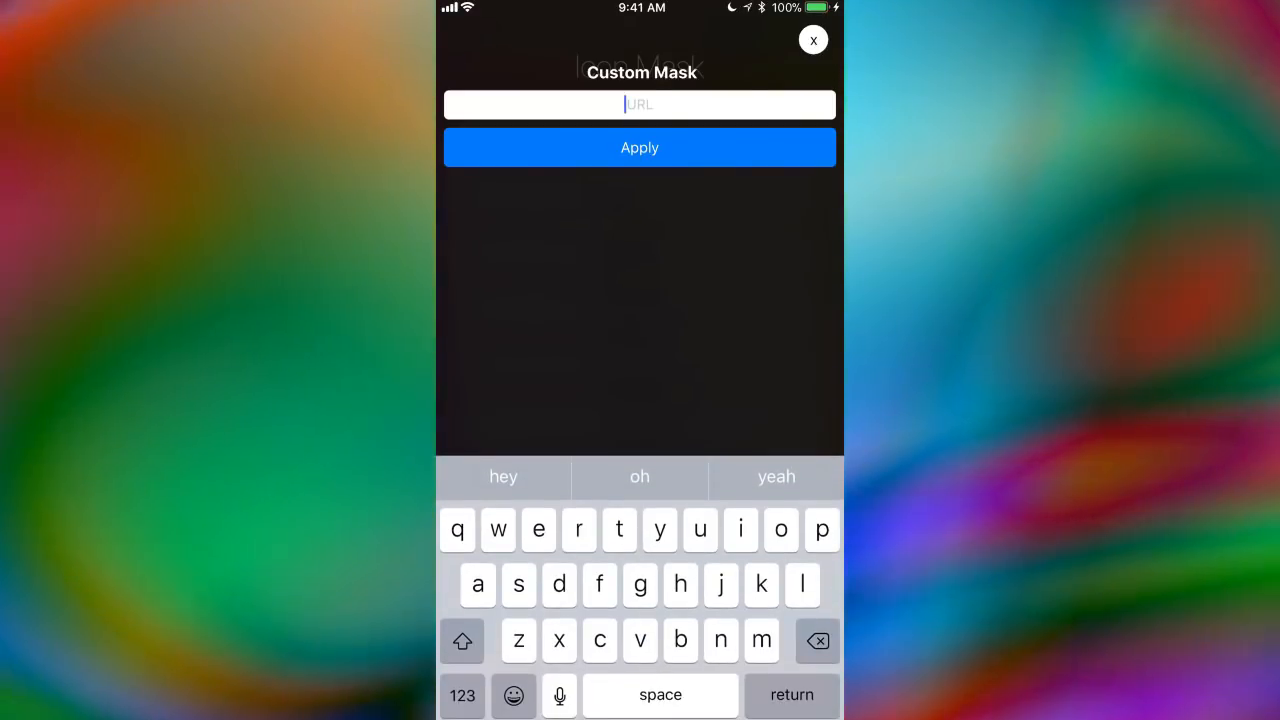
text(urntscarr.com/jb/torngat/masks/Presets/LeafyTL2BRrnd.zip)
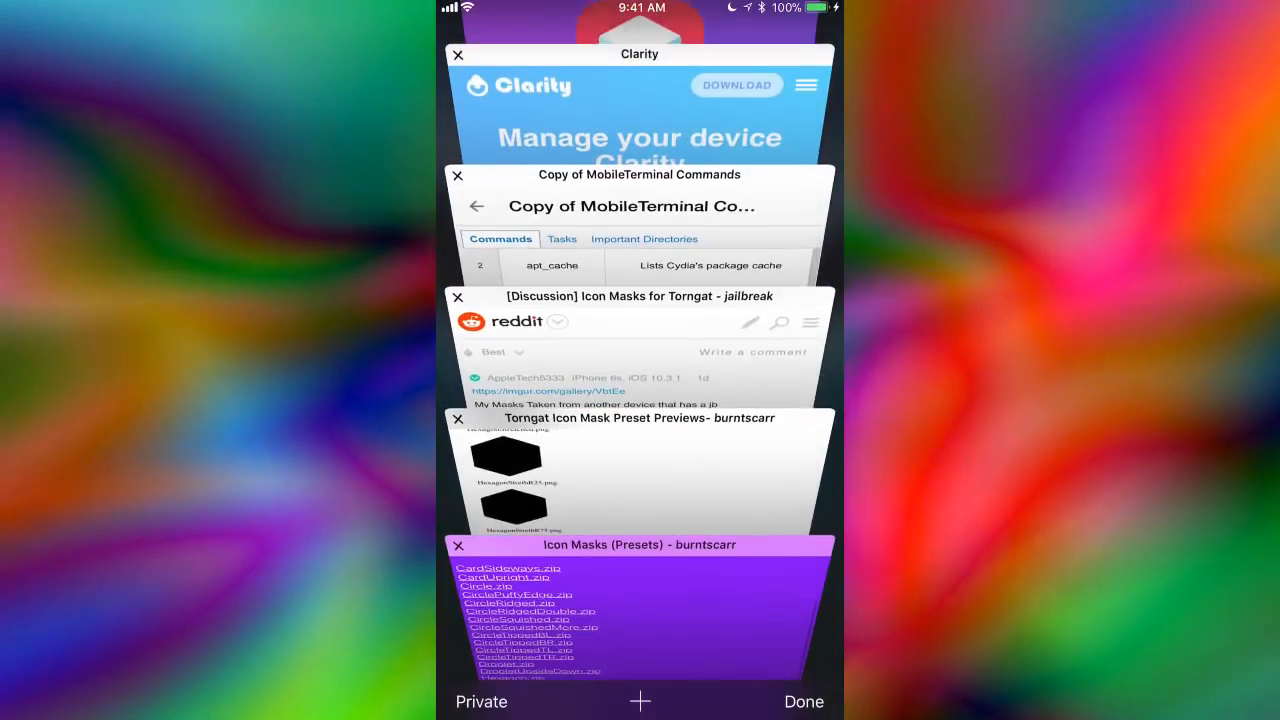
Step: View the Reddit "[Discussion] Icon Masks for Torngat" post's usage steps and troubleshooting fixes
click(640, 350)
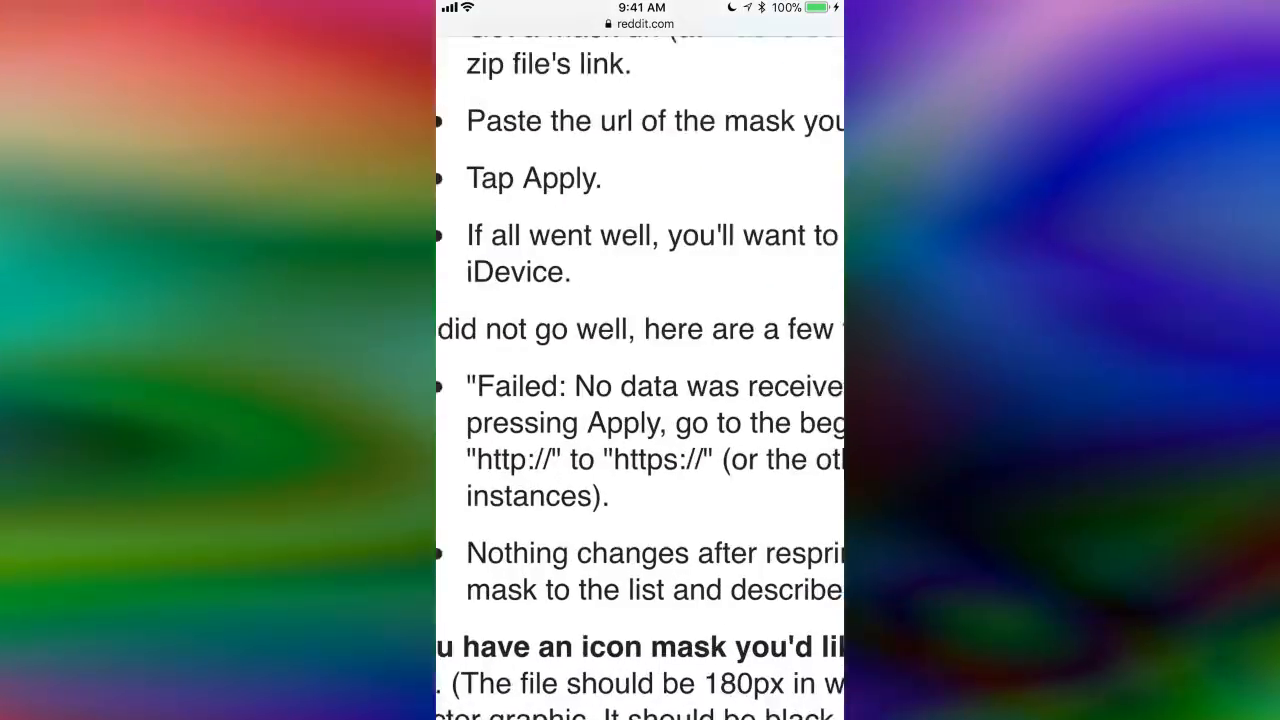
scroll(down, 3)
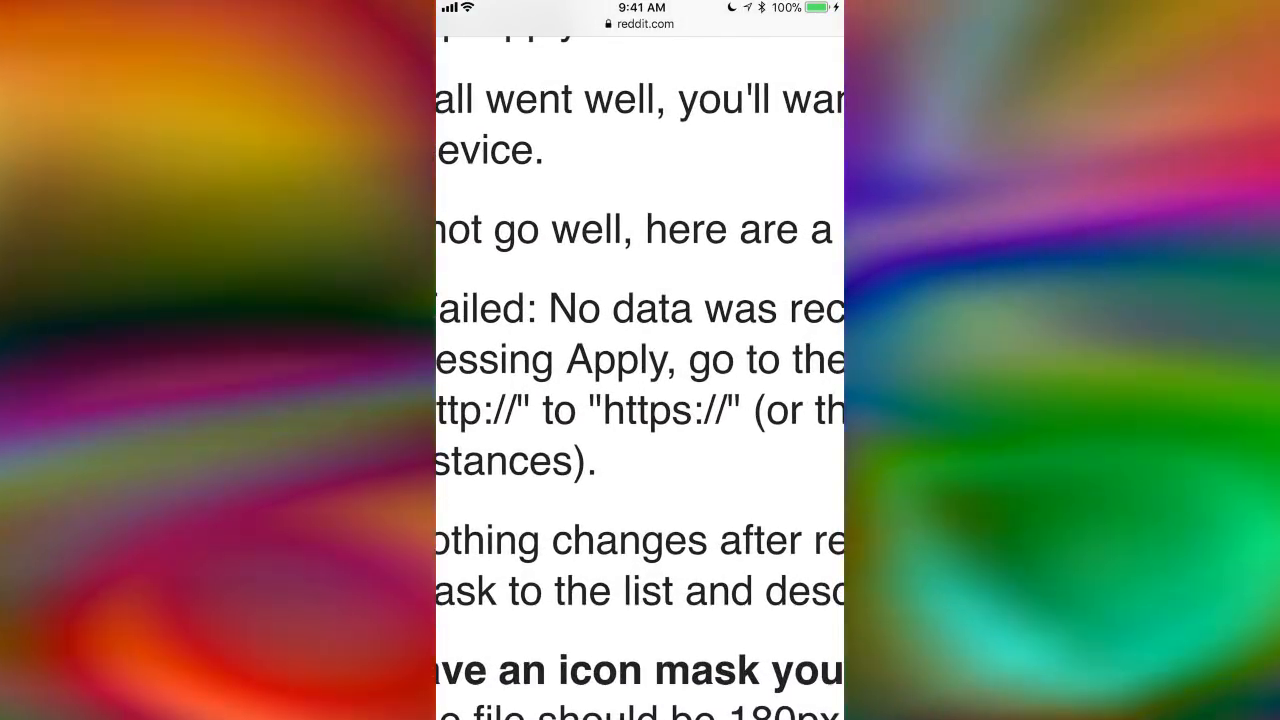
scroll(up, 3)
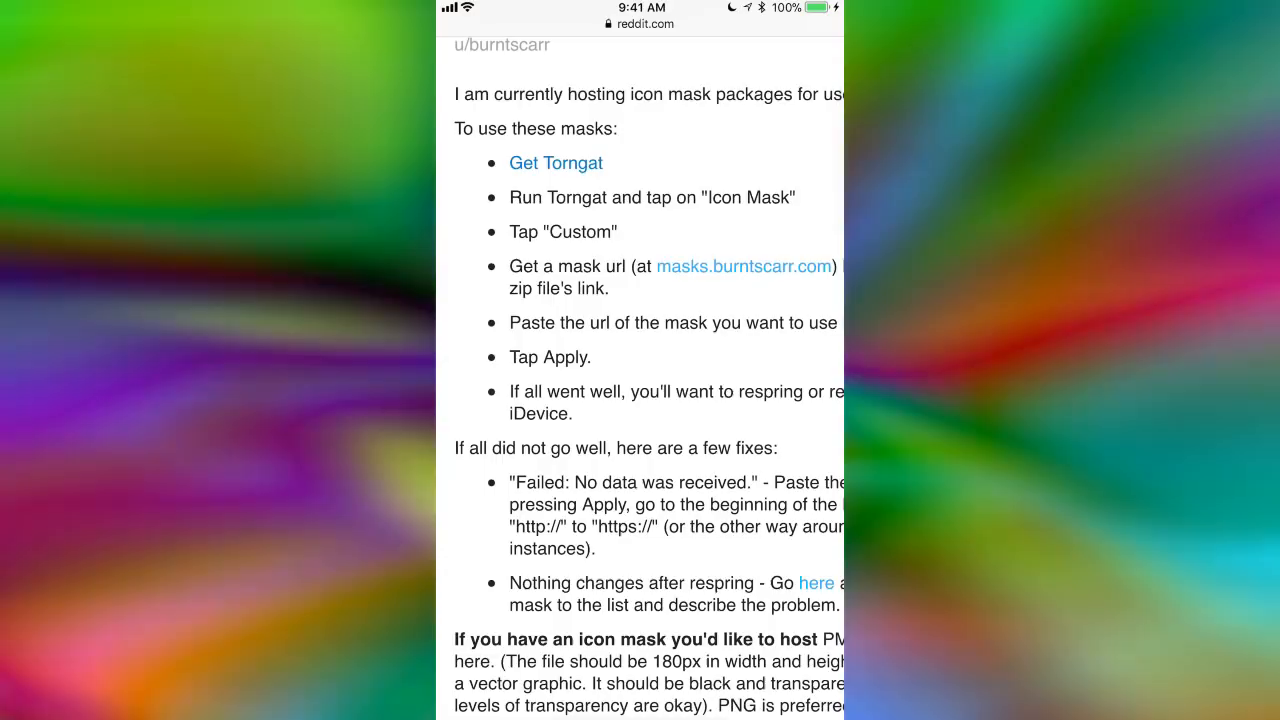
scroll(down, 3)
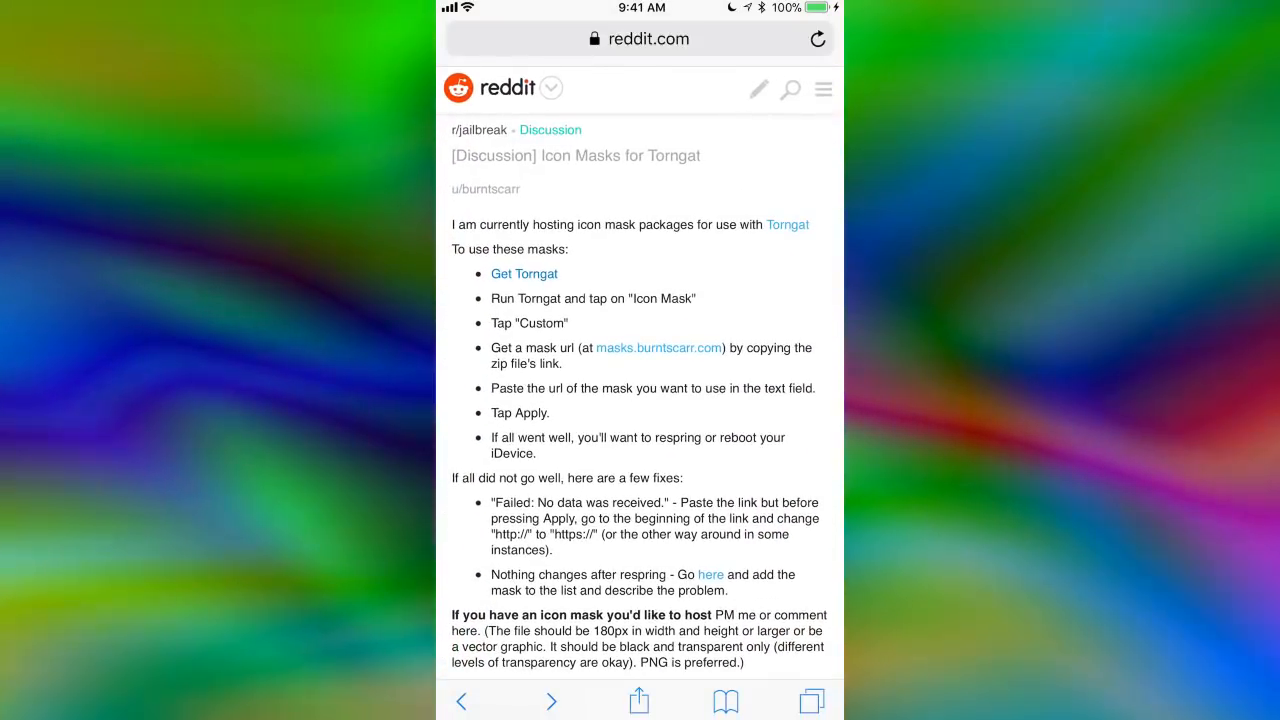